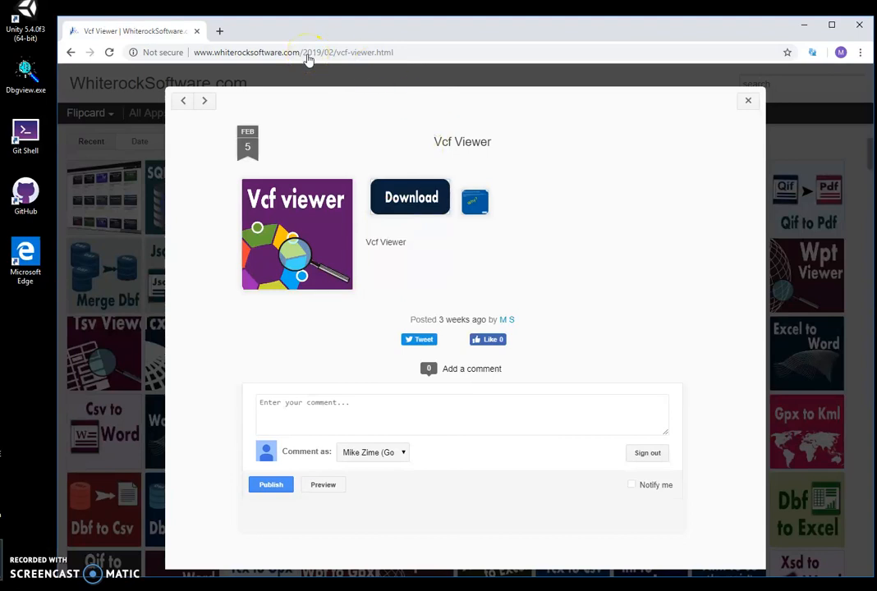
mouse_move(404, 197)
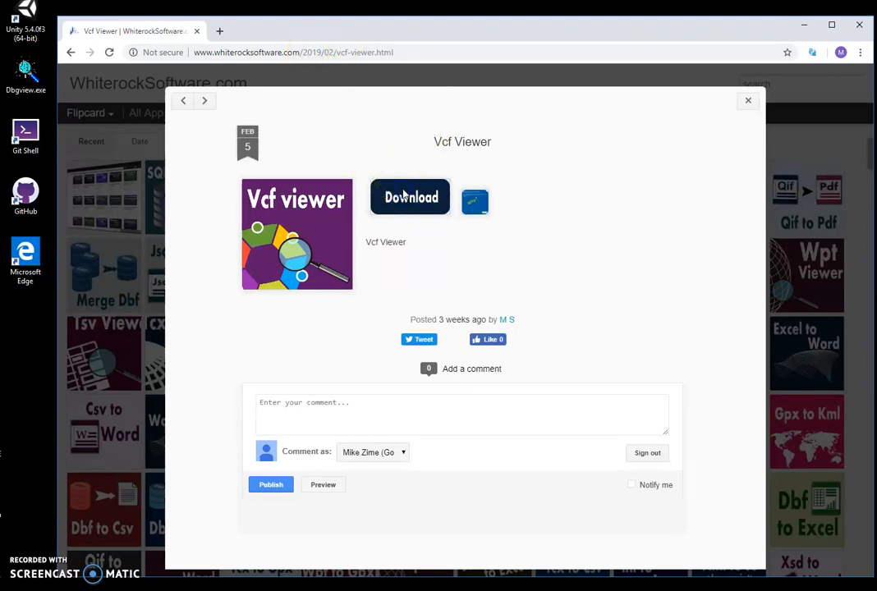
- Download the VcfViewerSetup.zip archive from the Vcf Viewer page
click(411, 197)
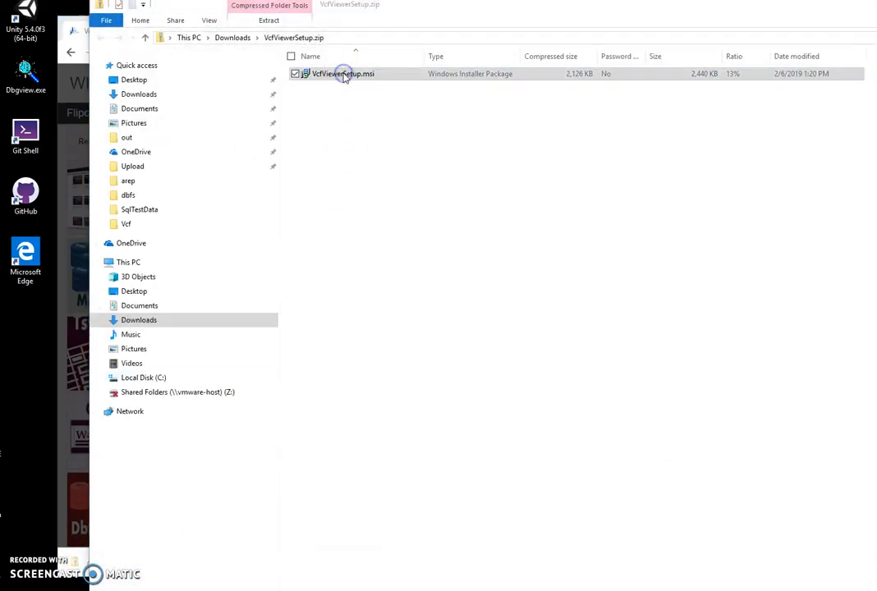
- Run VcfViewerSetup.msi past the SmartScreen warning via More info and Run anyway
double_click(342, 72)
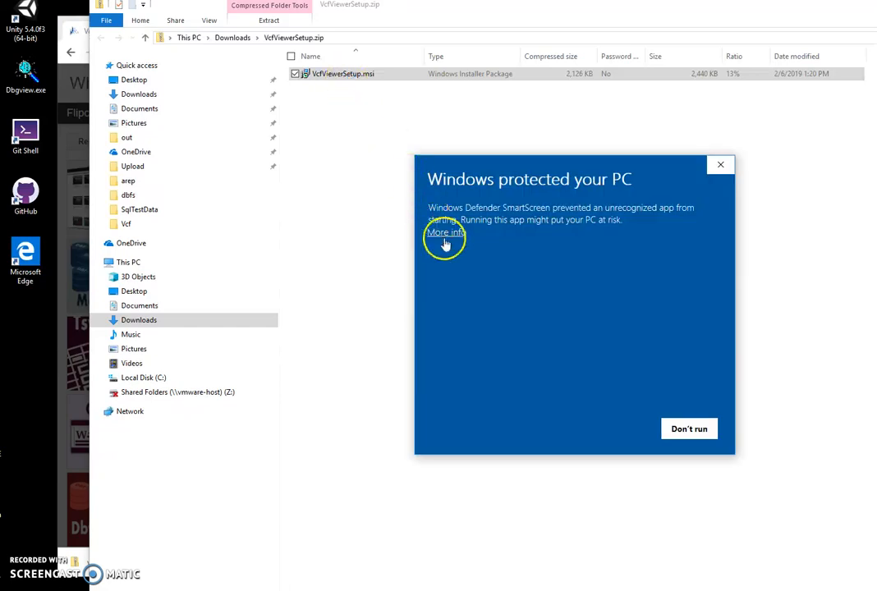
click(444, 233)
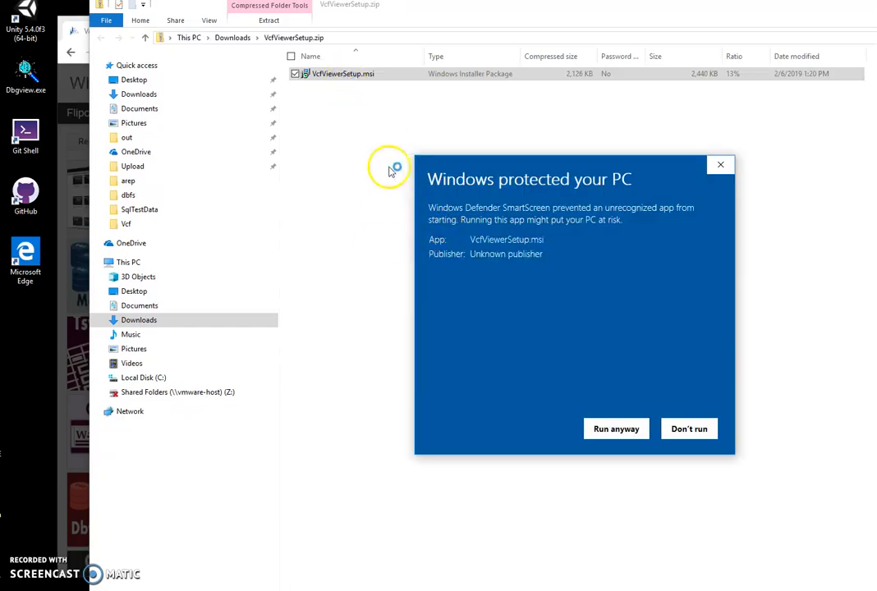
mouse_move(591, 282)
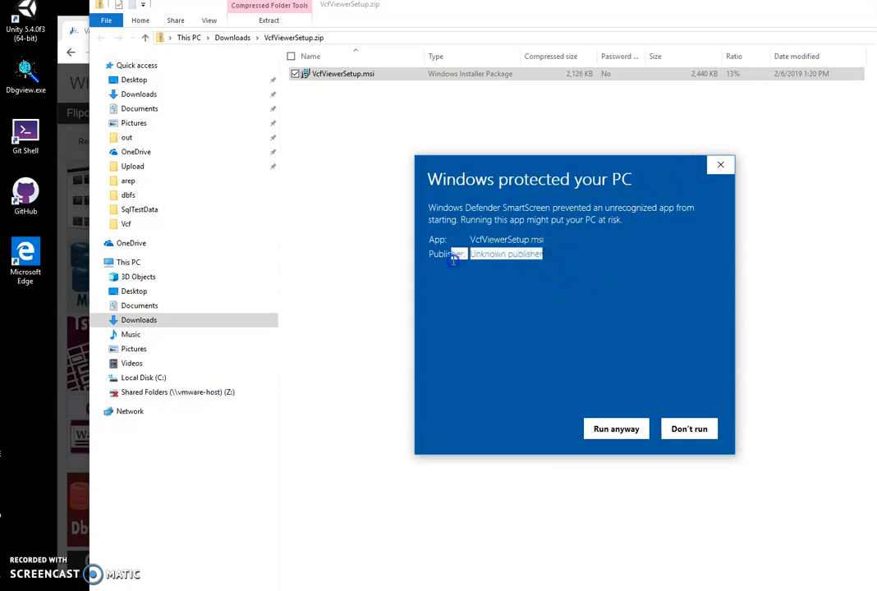
click(616, 429)
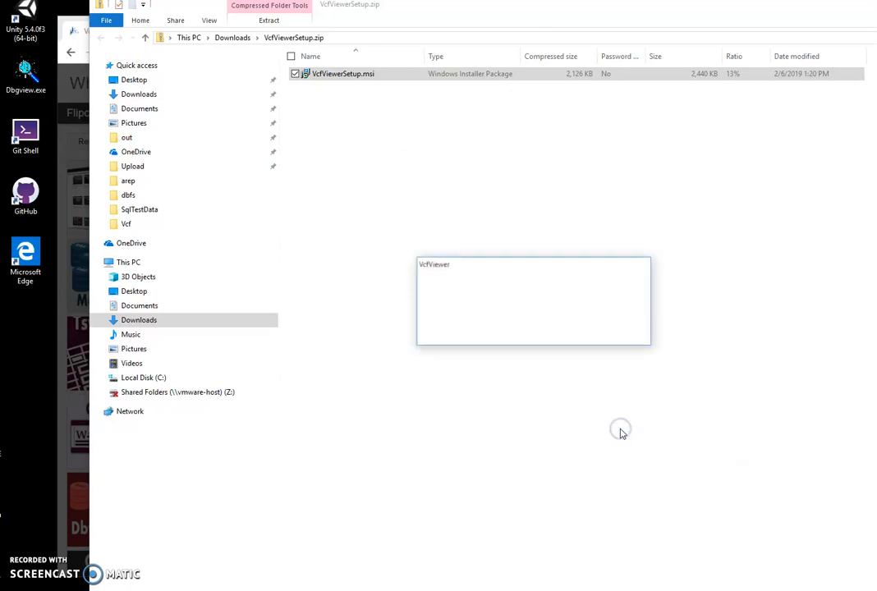
- Complete the setup wizard through Next, Install and Finish so VcfViewer is installed
click(598, 401)
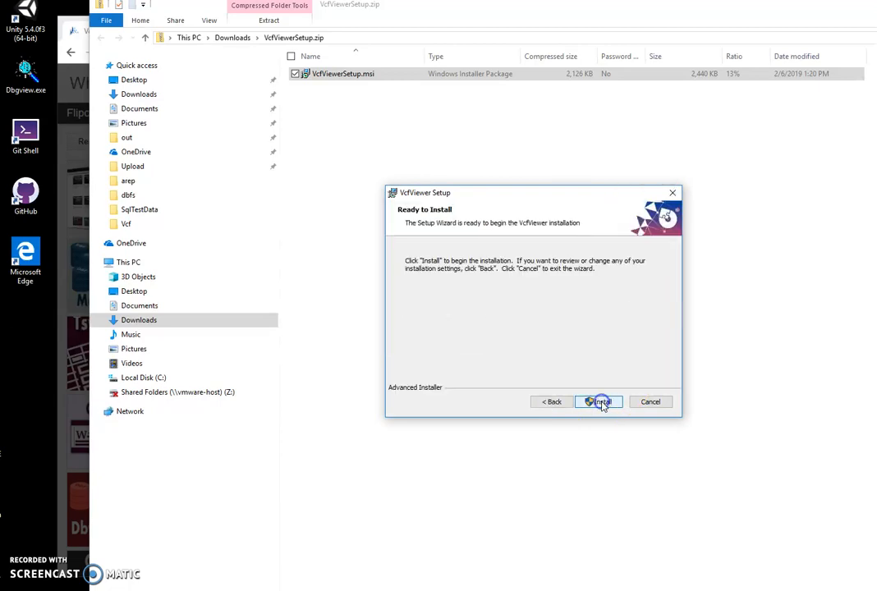
click(598, 401)
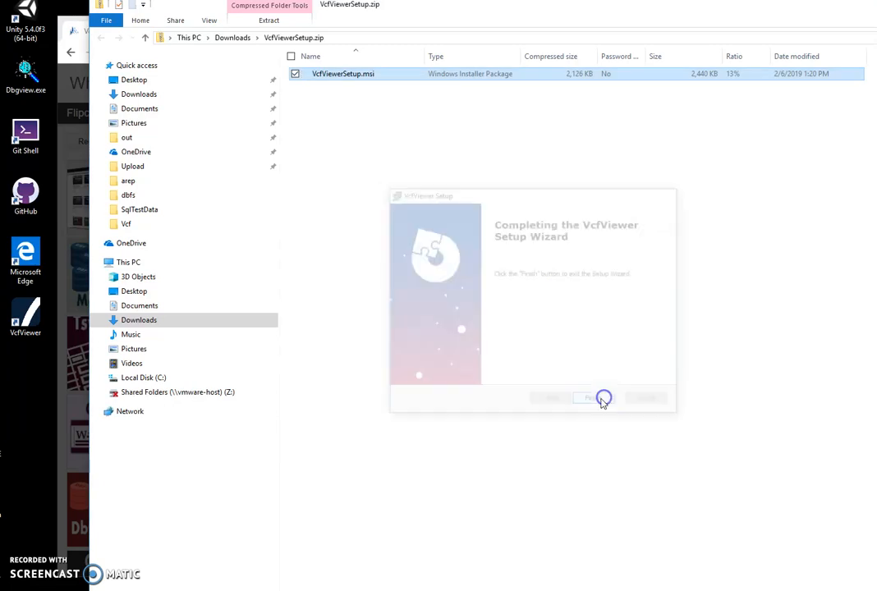
click(585, 397)
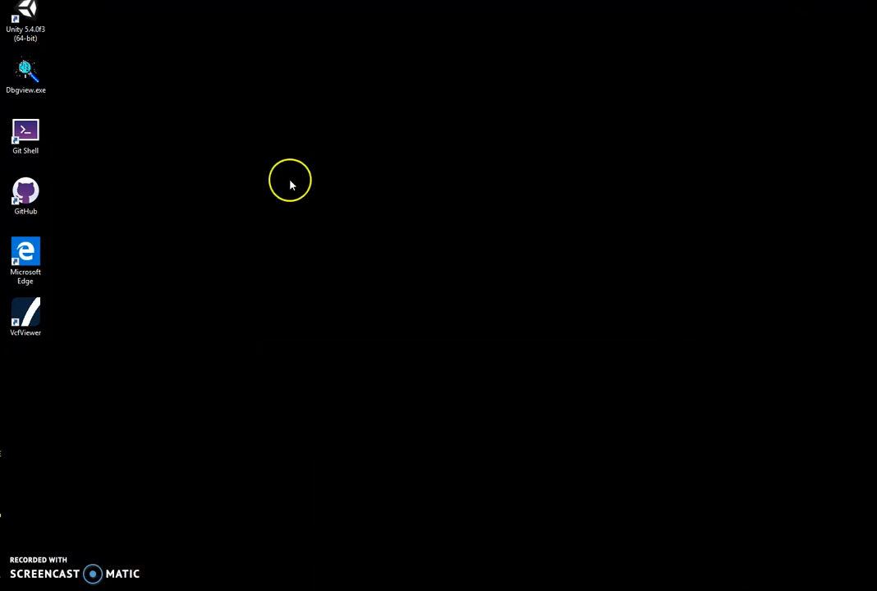
- Start Vcf Viewer from its desktop shortcut and begin selecting an input VCF file
click(26, 316)
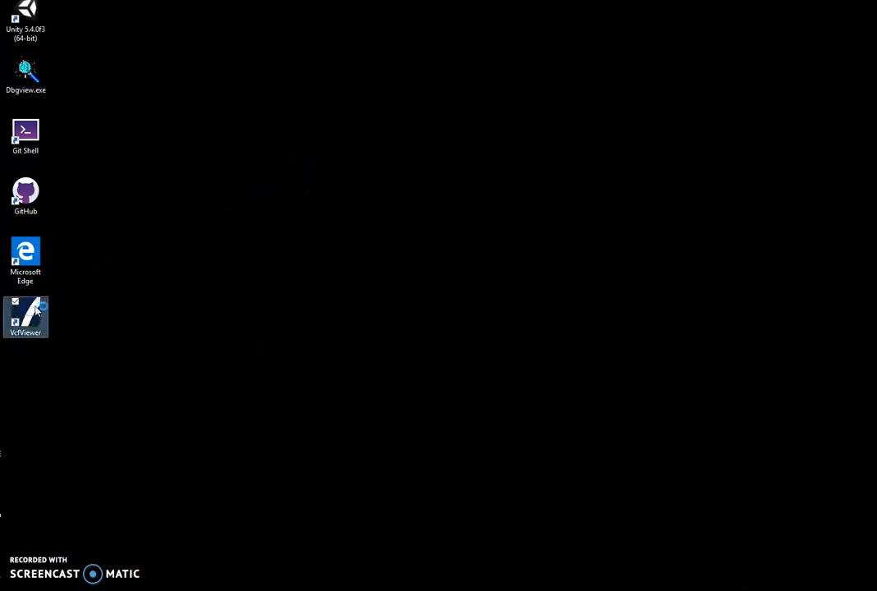
double_click(26, 318)
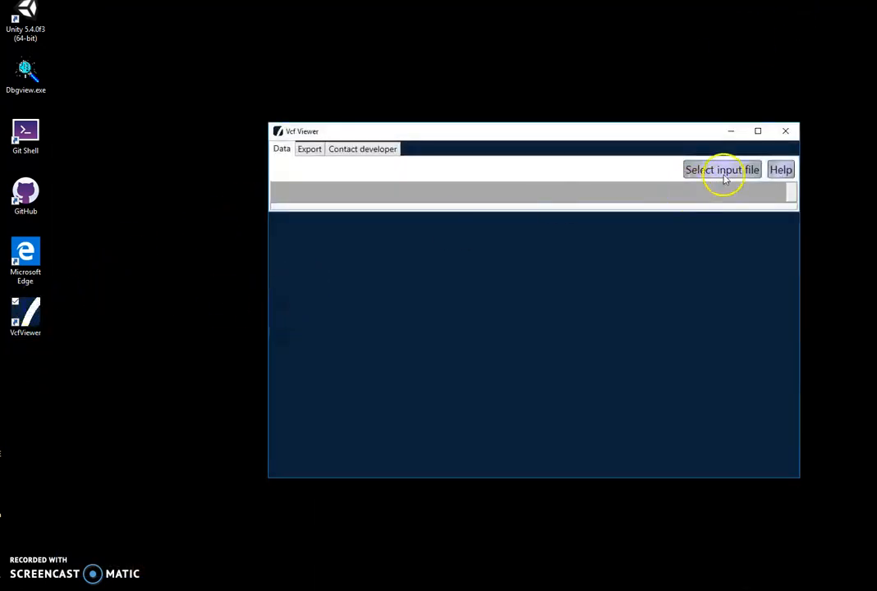
click(723, 169)
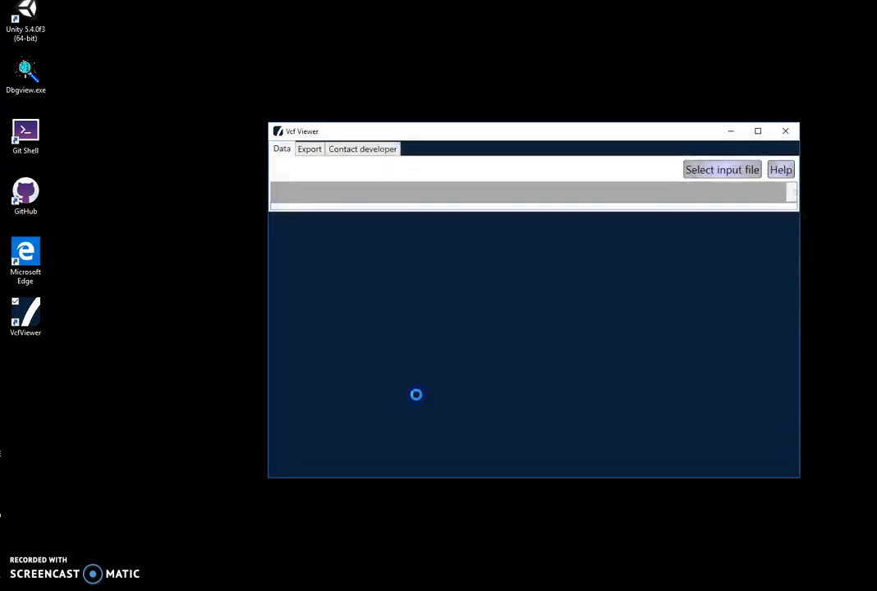
- Confirm BigVcf.vcf so its contacts fill the Data grid with names and organisations
click(721, 169)
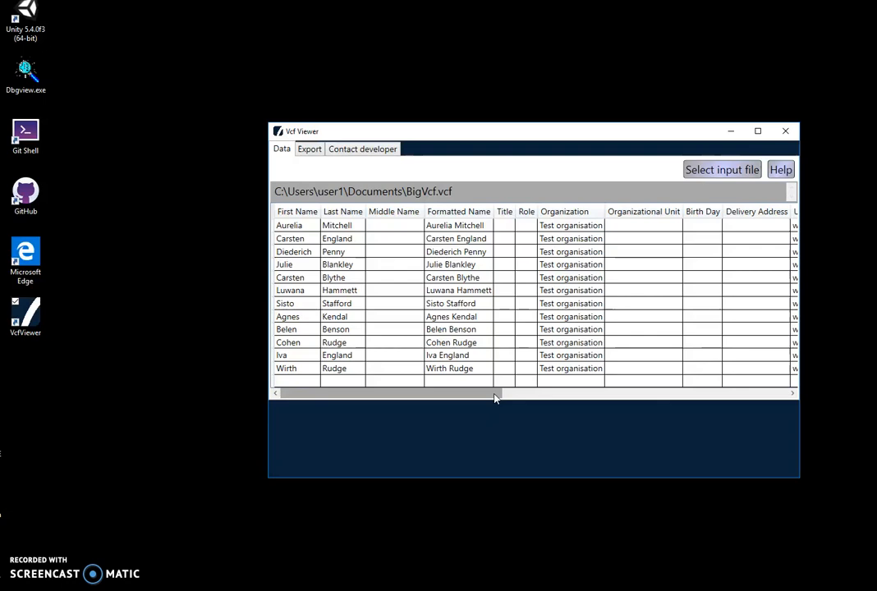
mouse_move(484, 399)
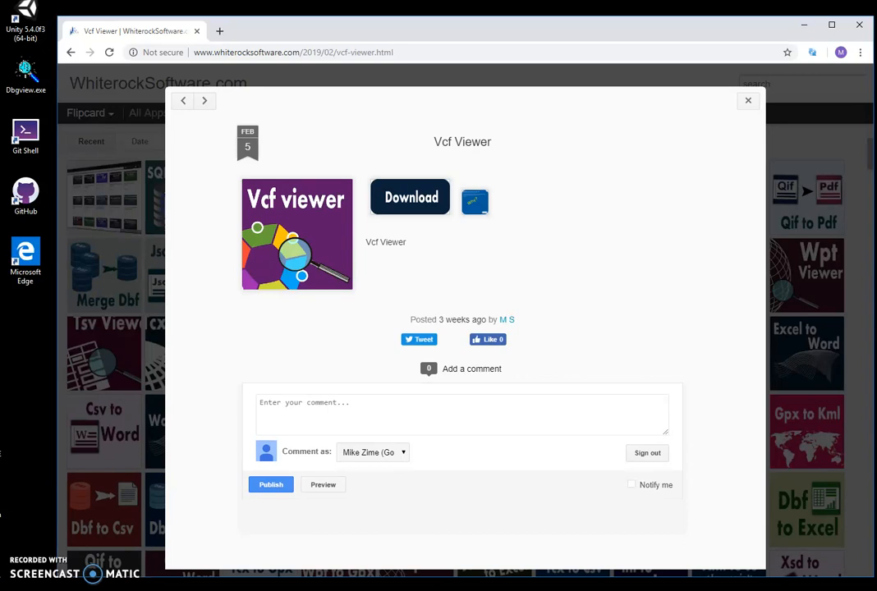
mouse_move(211, 525)
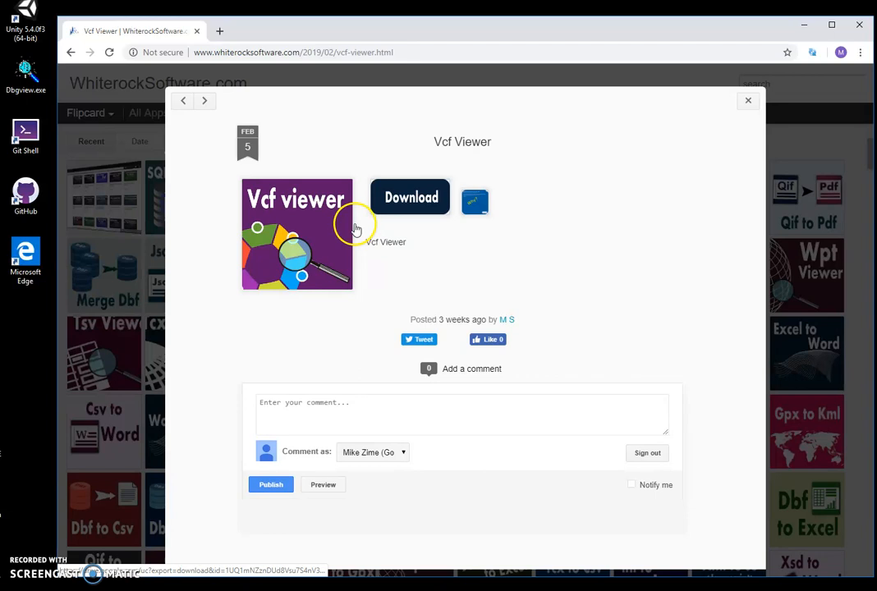
mouse_move(325, 51)
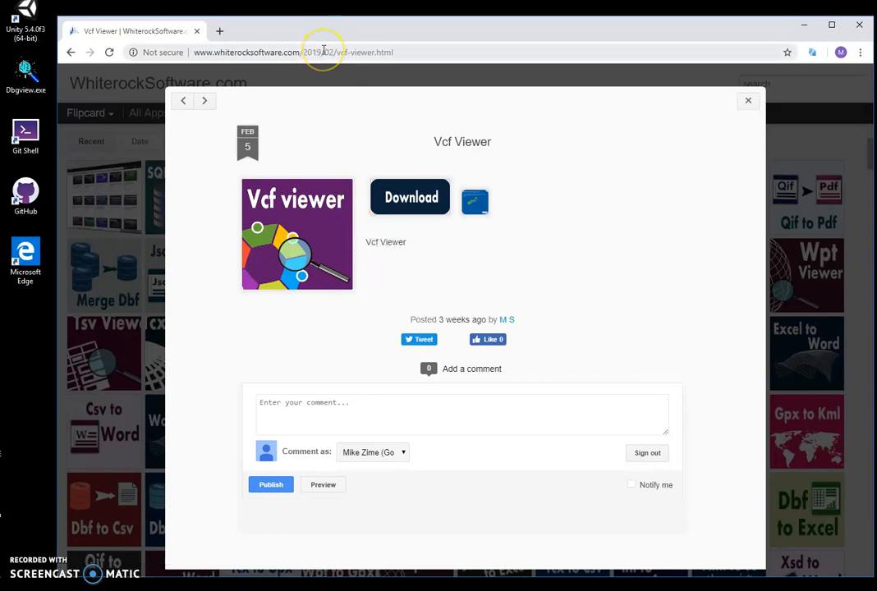
mouse_move(411, 197)
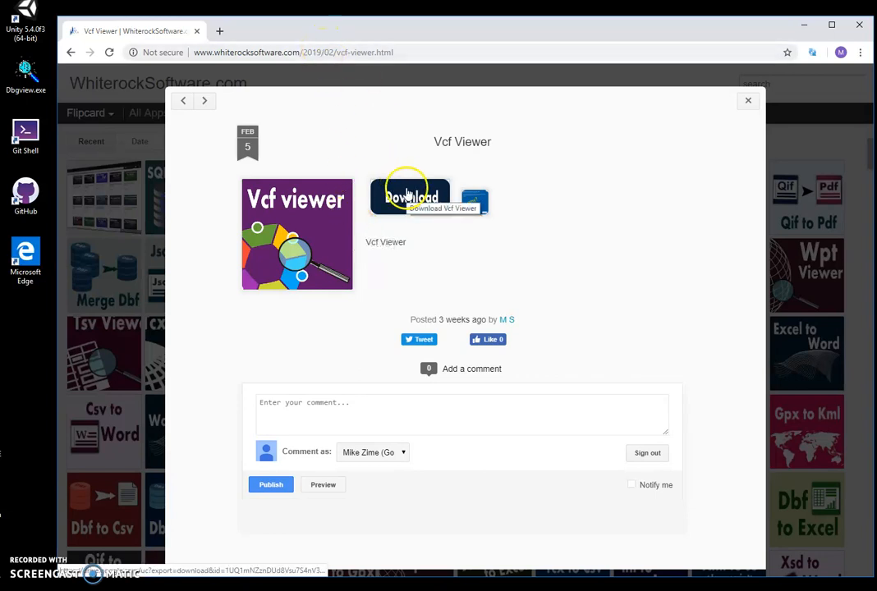
- Download the Vcf Viewer setup archive again from the Whiterock Software page
click(411, 198)
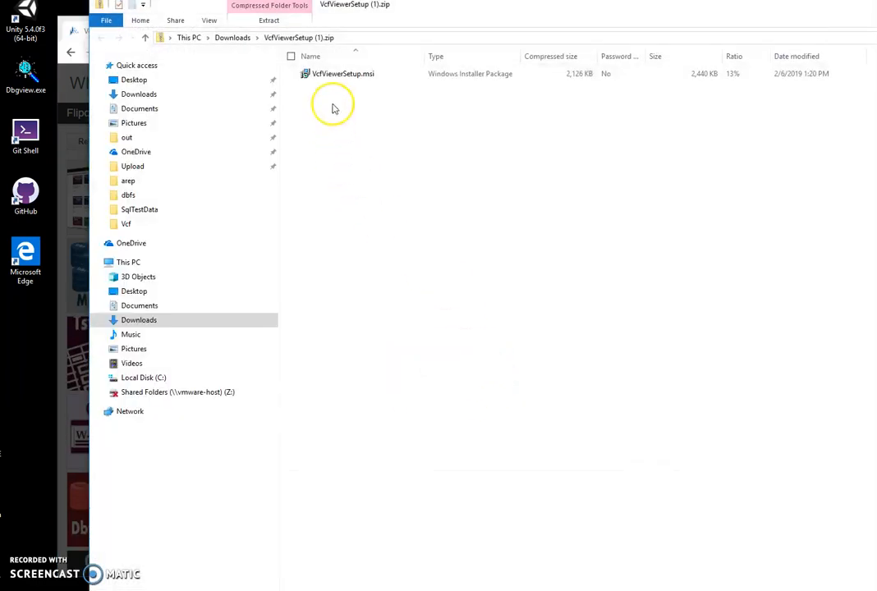
- Reinstall VcfViewer from VcfViewerSetup.msi past SmartScreen, keeping the default folder and finishing the wizard
double_click(341, 72)
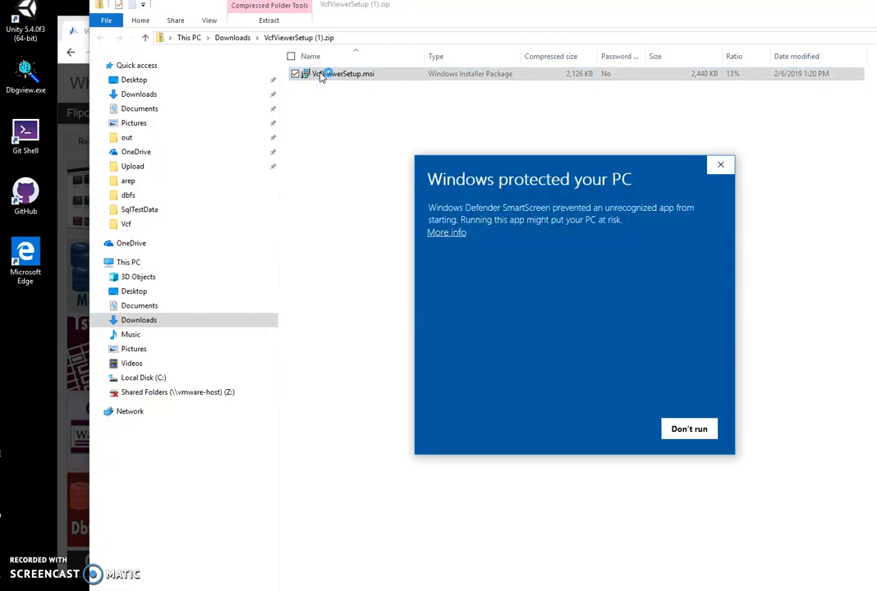
click(446, 233)
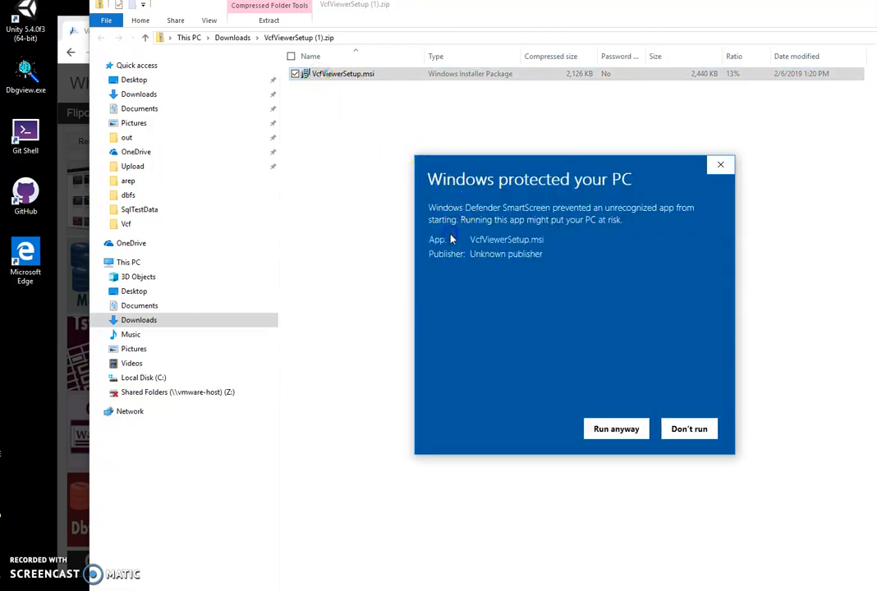
mouse_move(694, 184)
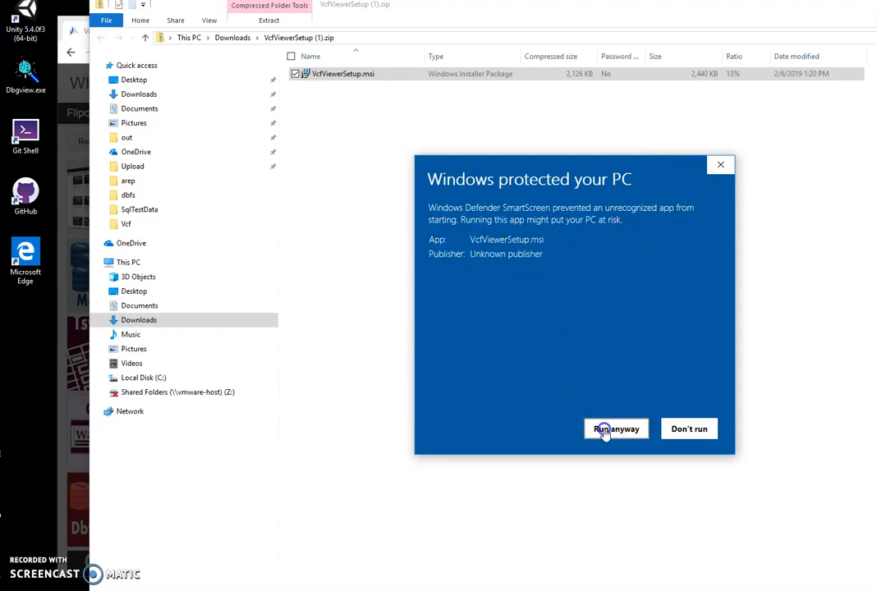
click(616, 429)
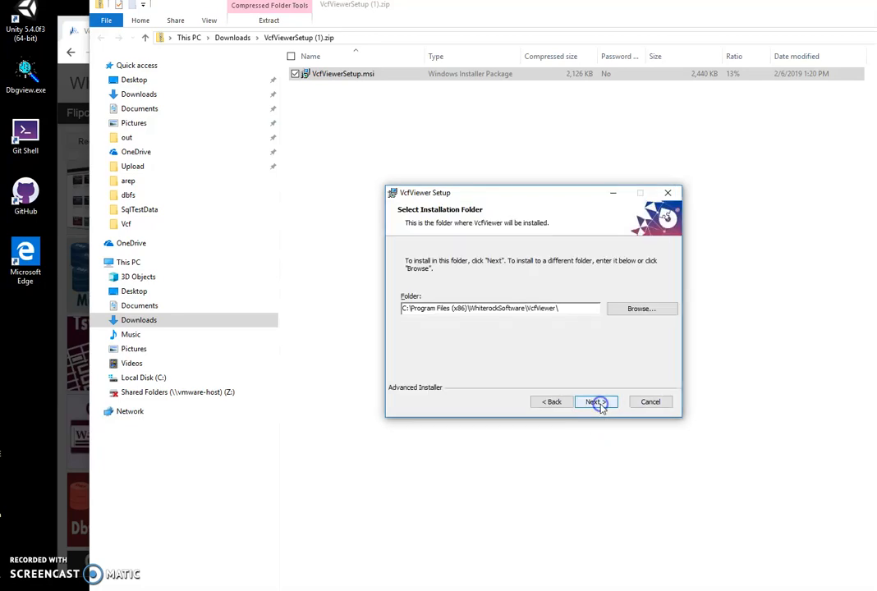
click(591, 401)
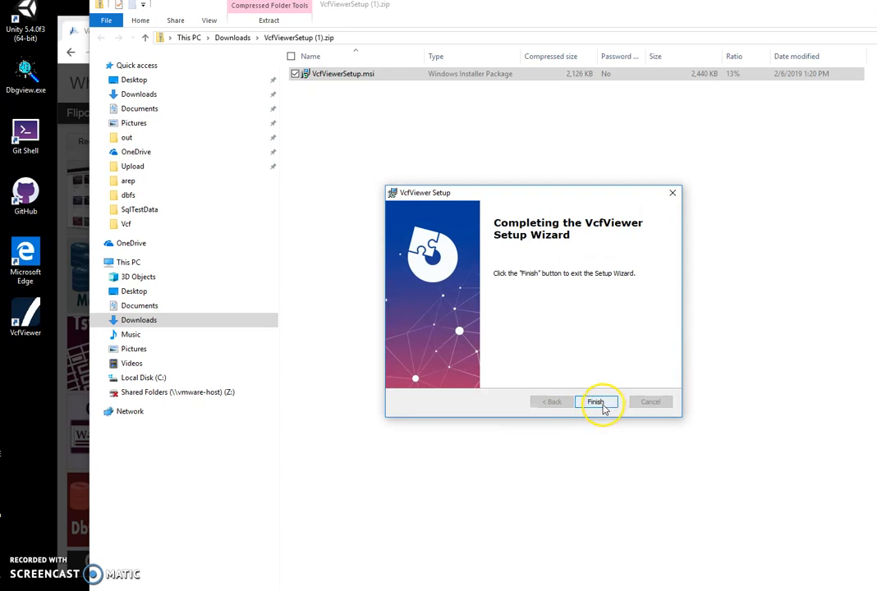
click(594, 400)
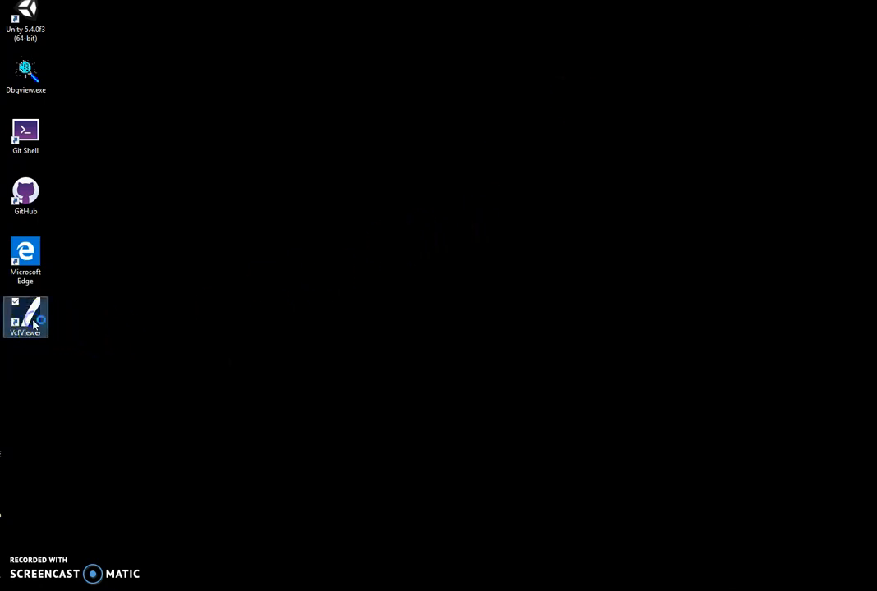
- Relaunch Vcf Viewer and browse Documents for BigVcf.vcf as the input file
double_click(26, 319)
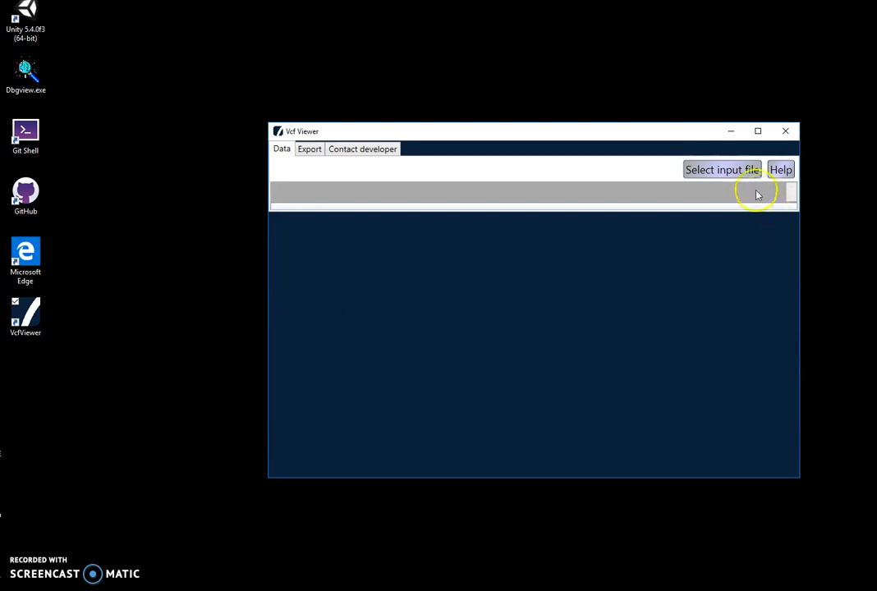
click(721, 169)
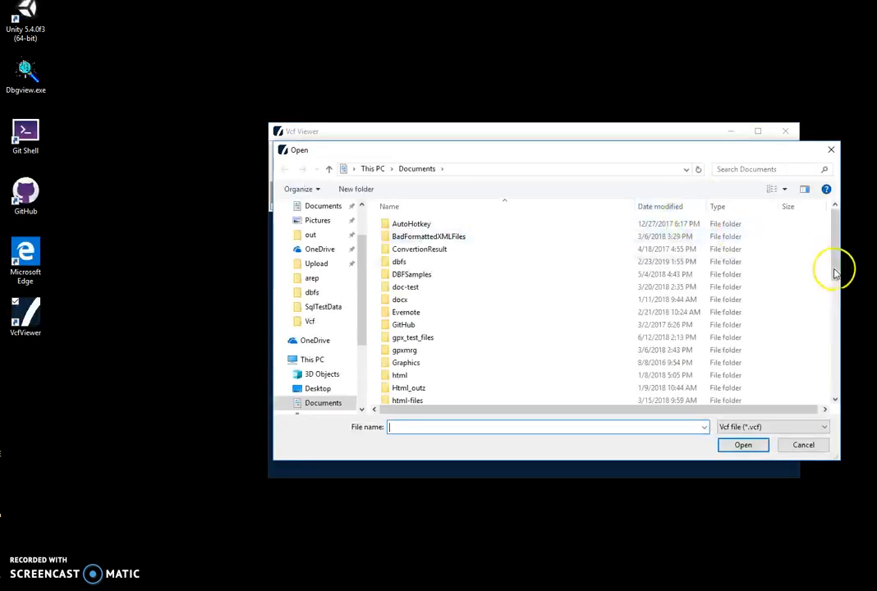
scroll(down, 3)
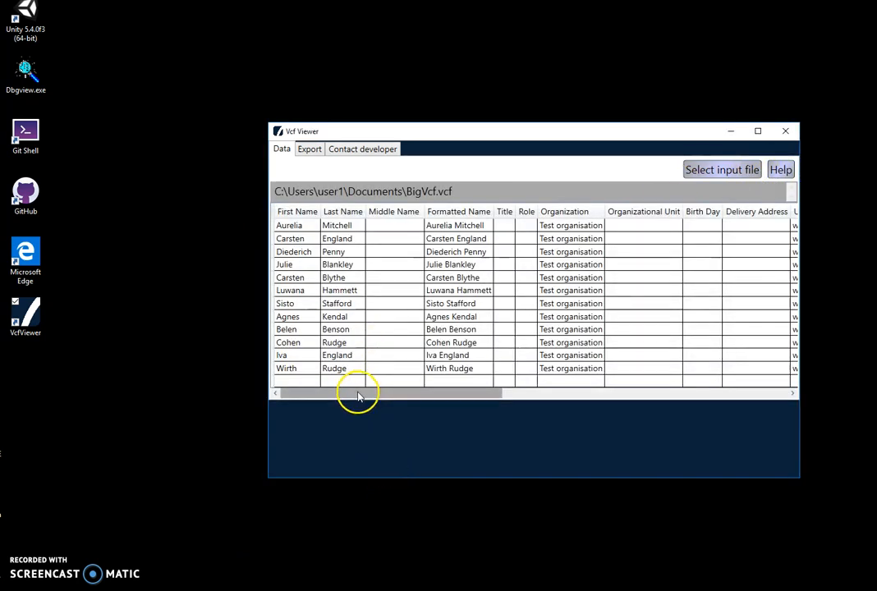
click(337, 355)
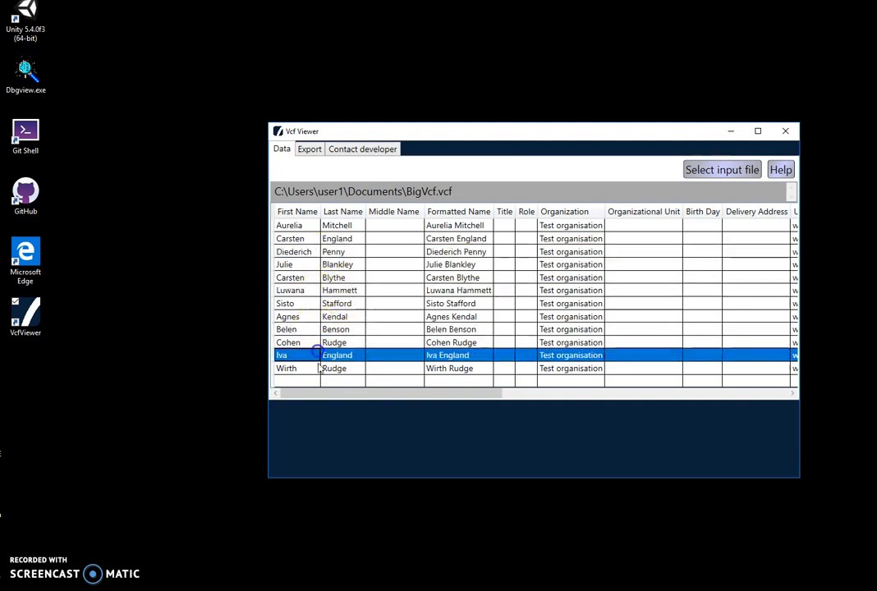
drag(391, 395, 529, 396)
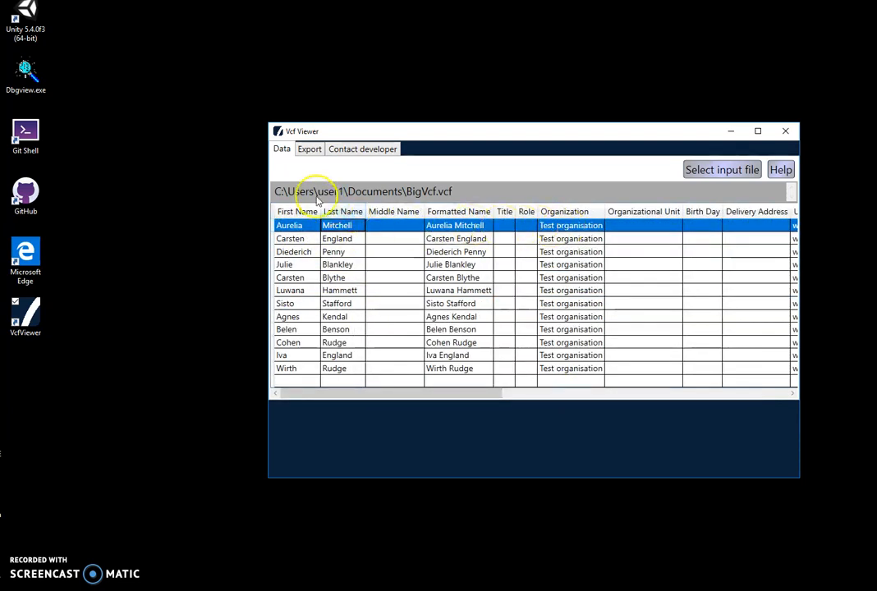
click(309, 147)
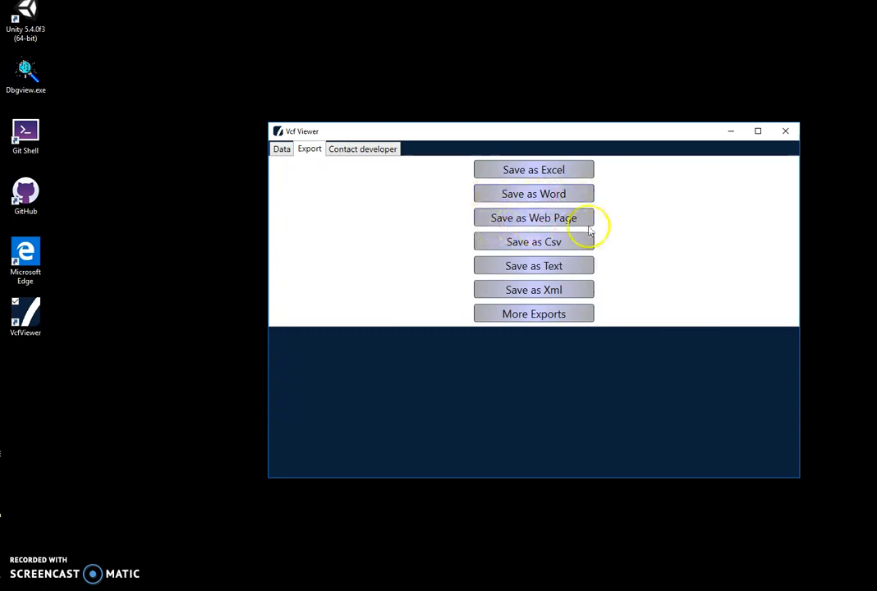
mouse_move(512, 260)
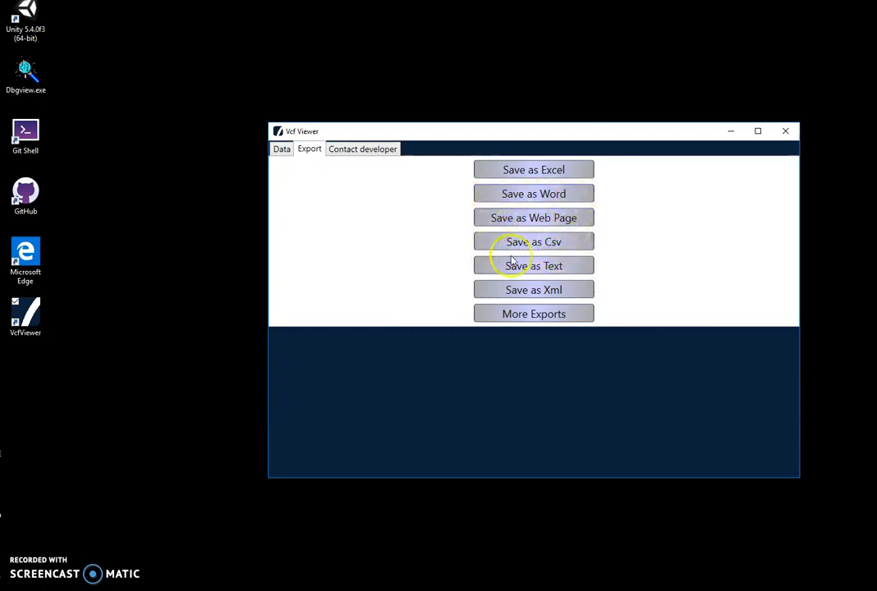
mouse_move(460, 256)
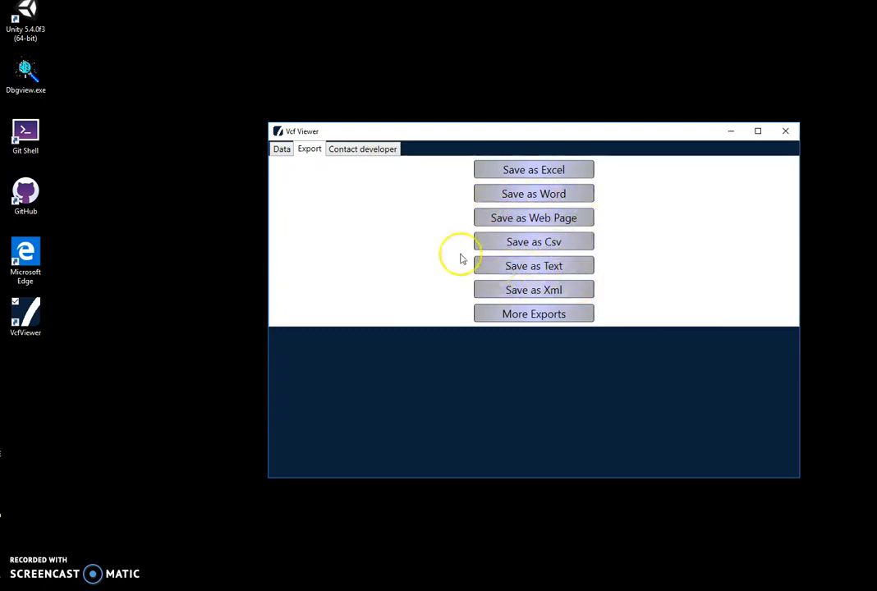
click(282, 148)
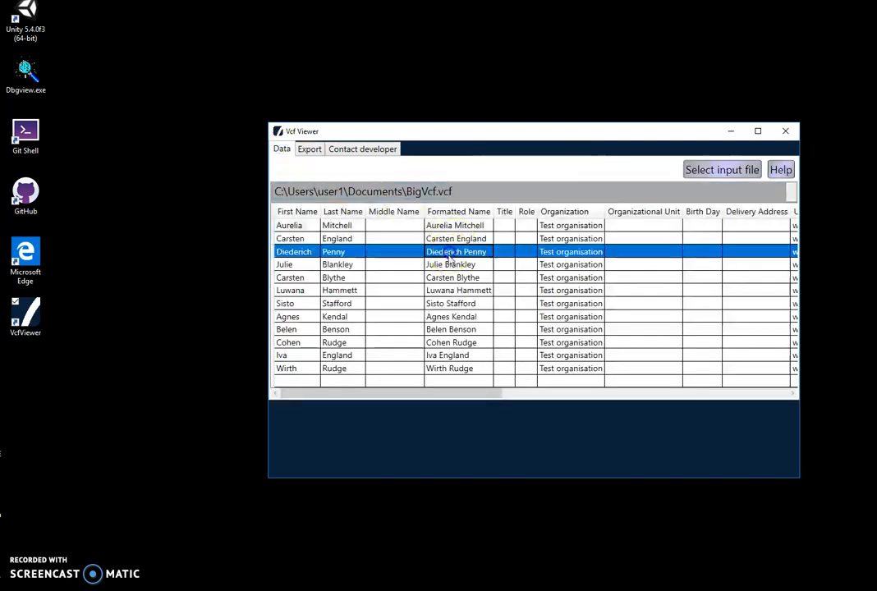
click(450, 302)
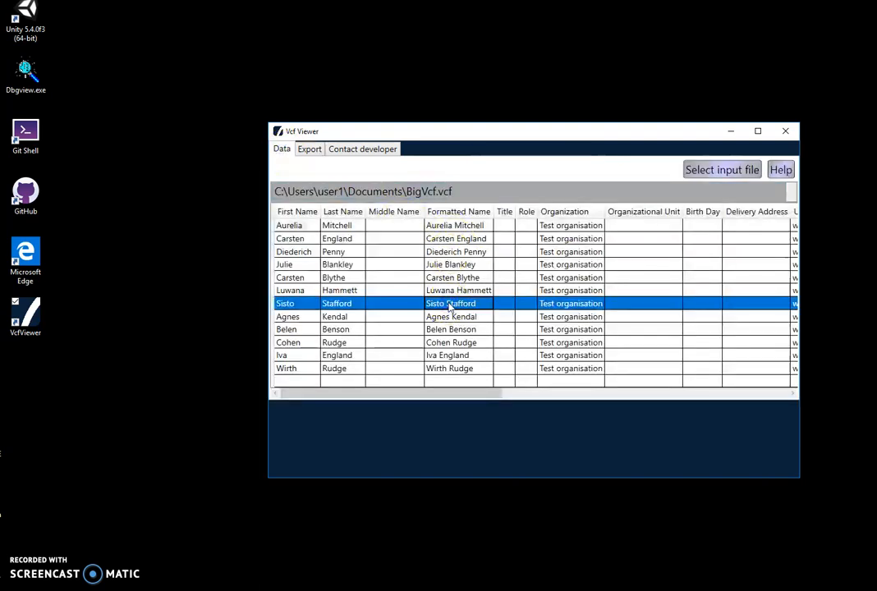